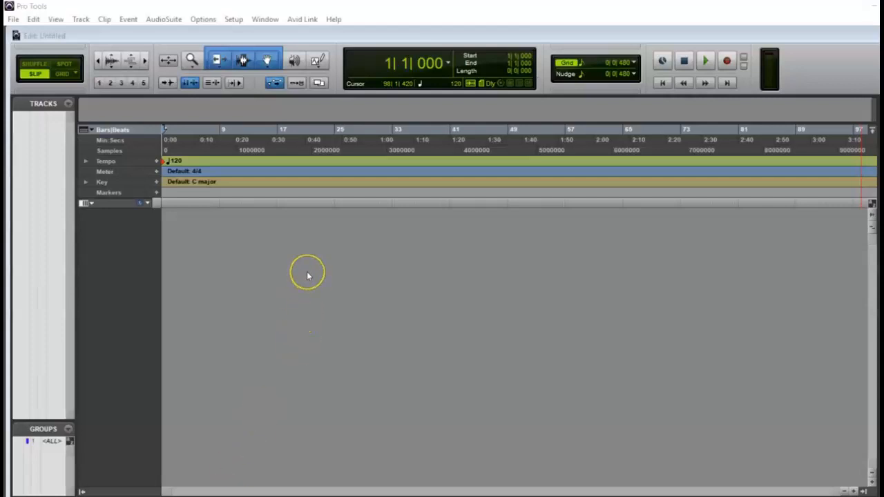
pyautogui.moveTo(302, 279)
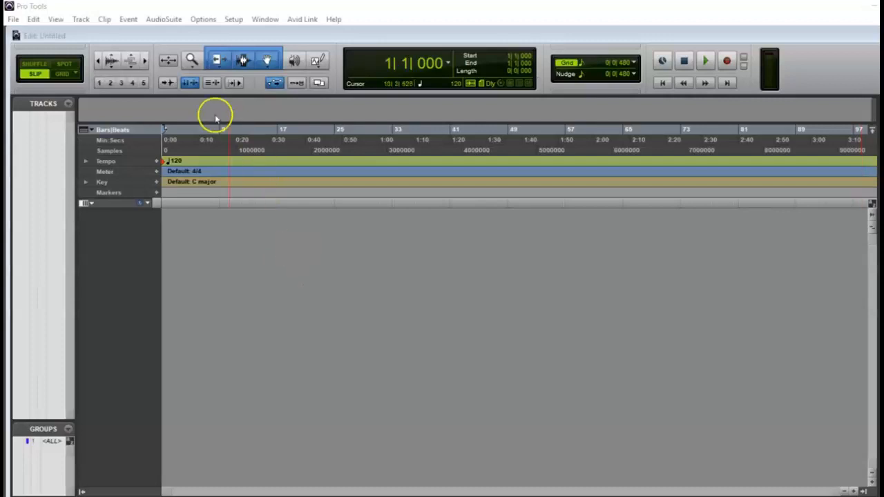
# - Start an audio import from the File menu, bringing up the Import Audio dialog on the Desktop
pyautogui.click(12, 20)
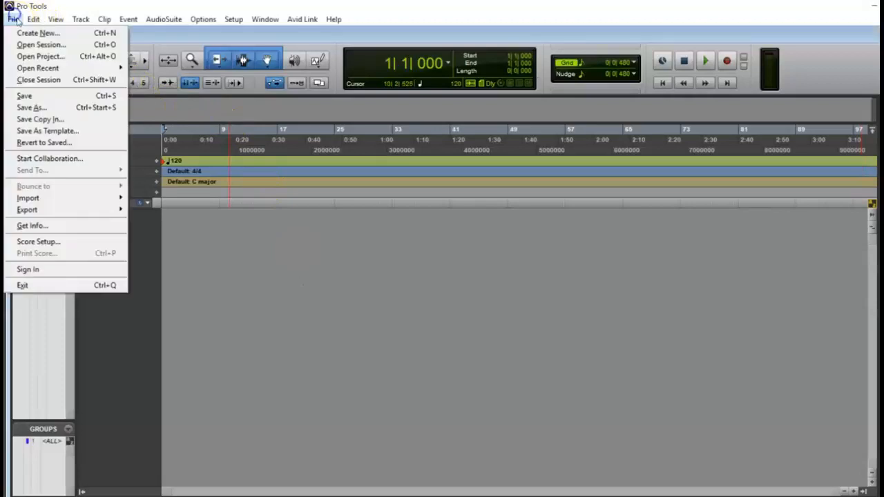
pyautogui.moveTo(28, 198)
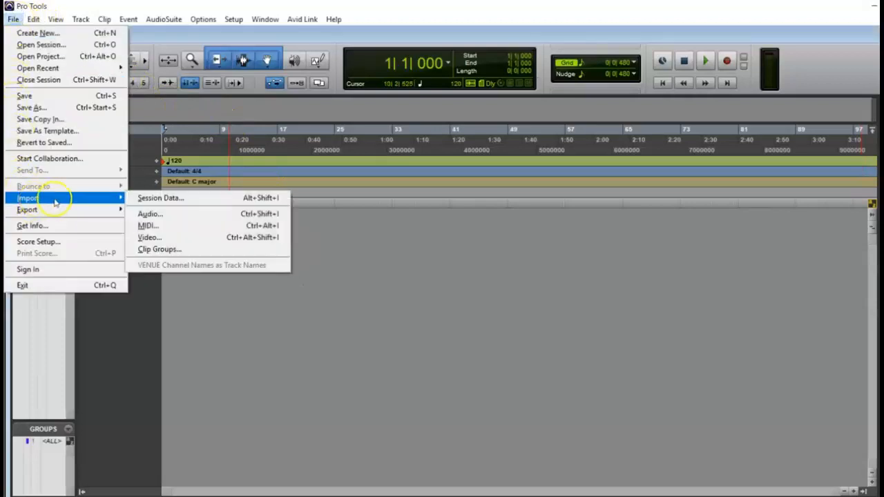
pyautogui.click(149, 212)
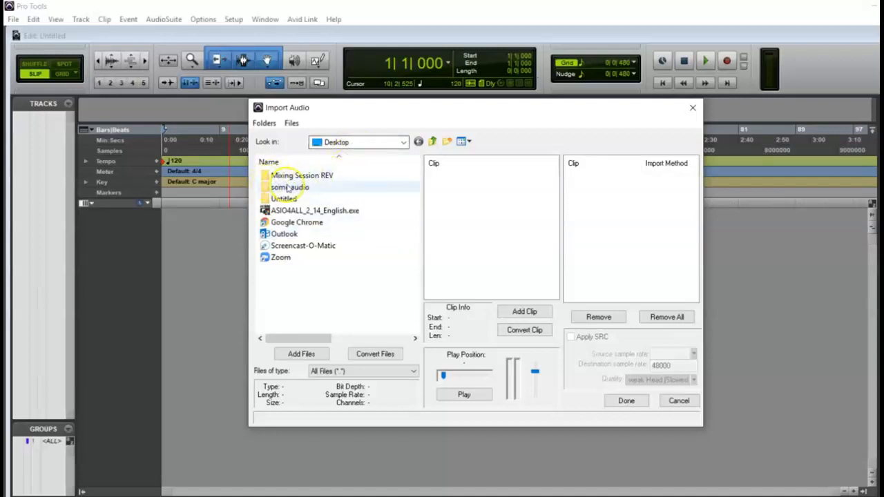
# - Enter the 'some audio' folder and select HiHats_01.wav for preview
pyautogui.click(290, 188)
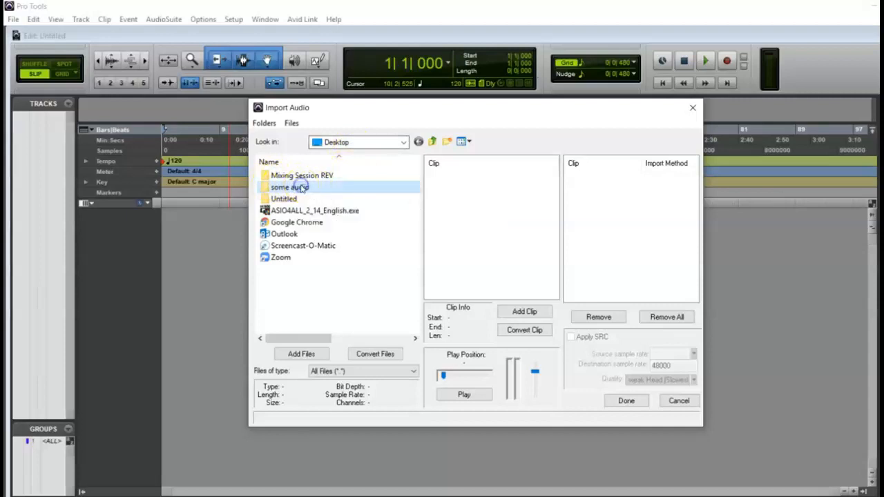
pyautogui.moveTo(290, 187)
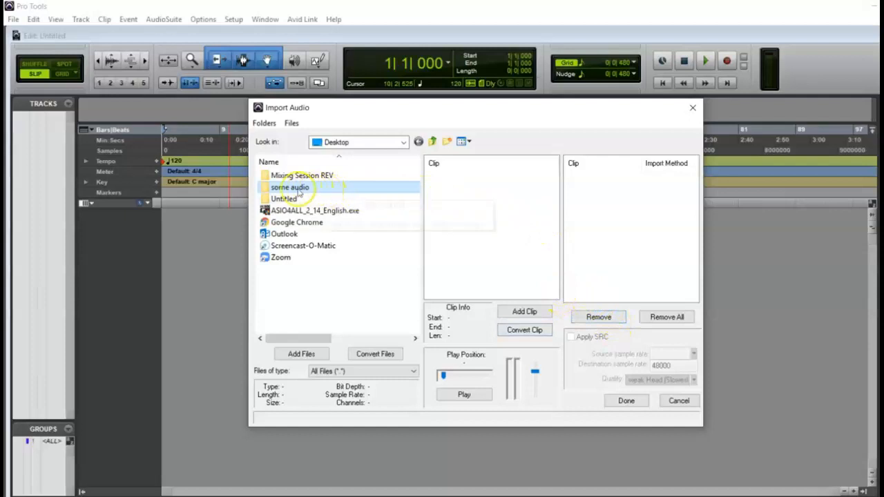
pyautogui.doubleClick(290, 186)
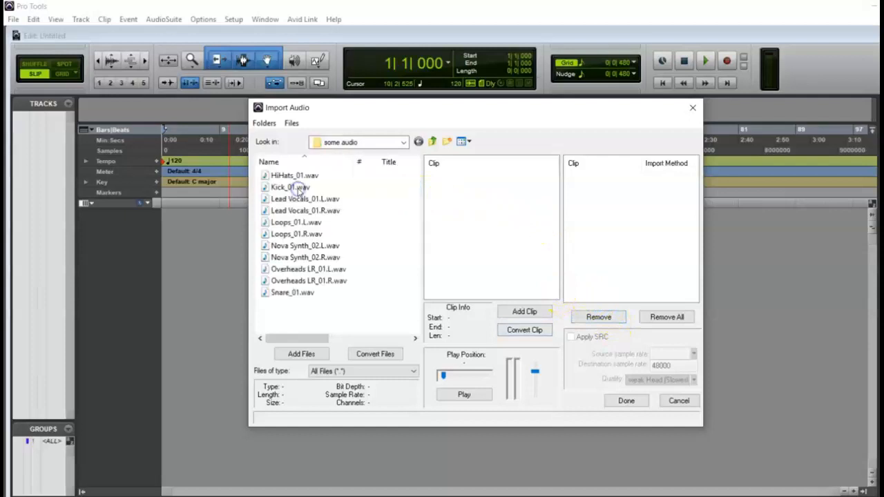
pyautogui.click(296, 175)
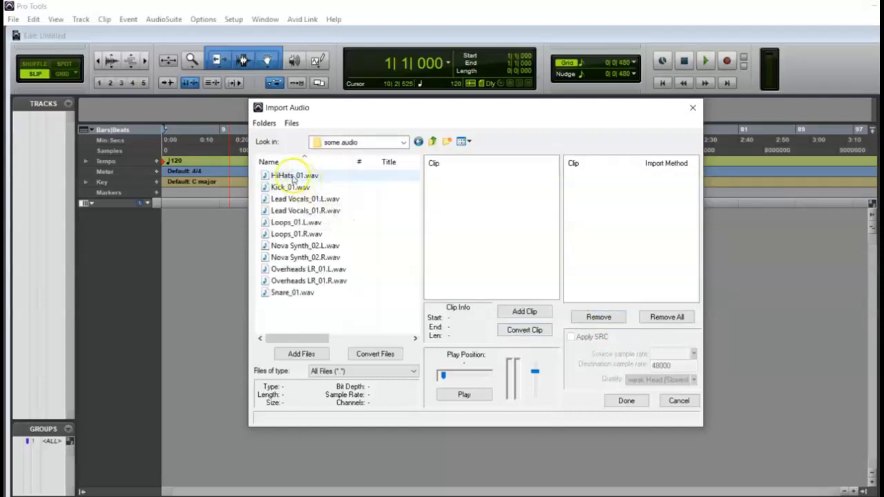
pyautogui.moveTo(290, 174)
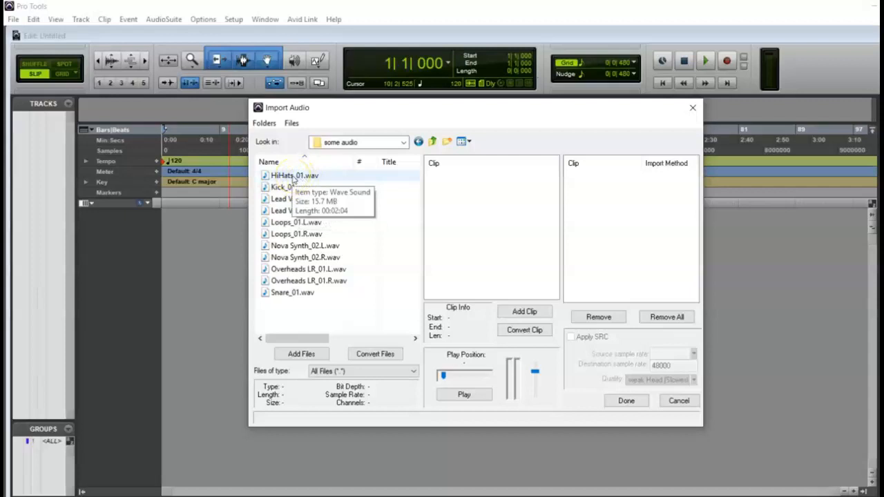
pyautogui.click(296, 174)
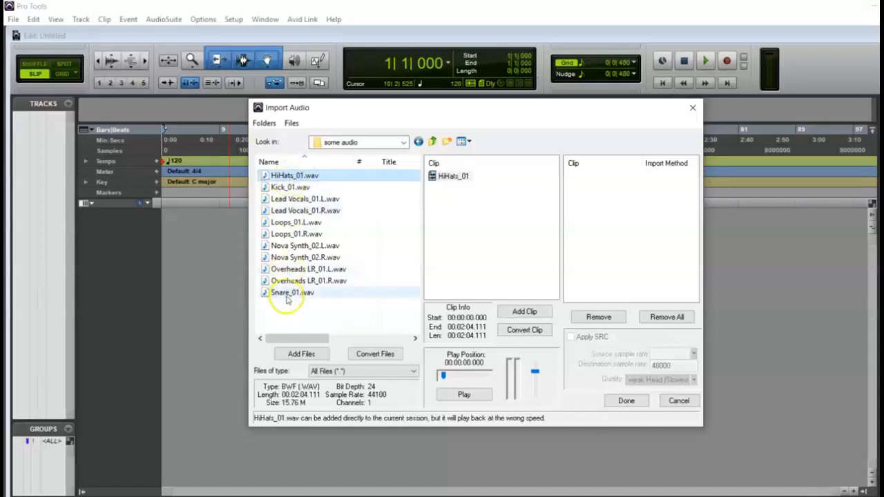
# - Extend the selection through Snare_01.wav so all twelve WAV files are selected
pyautogui.click(292, 292)
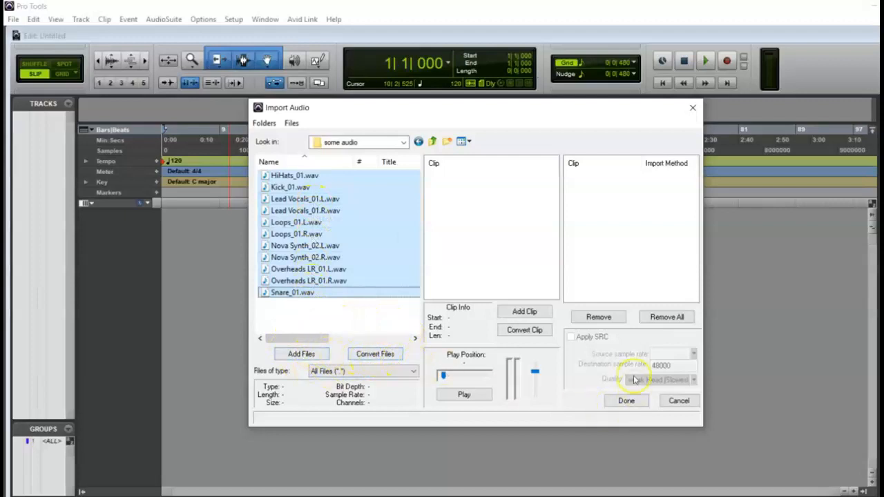
pyautogui.moveTo(283, 348)
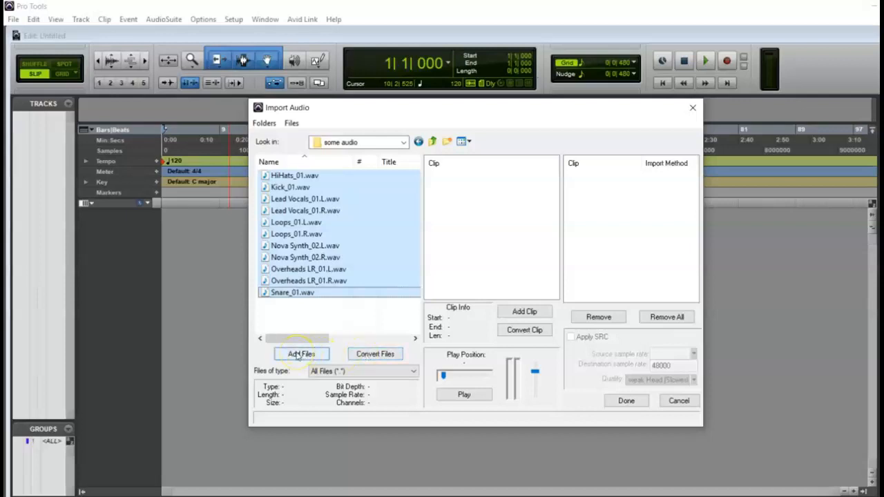
pyautogui.moveTo(375, 354)
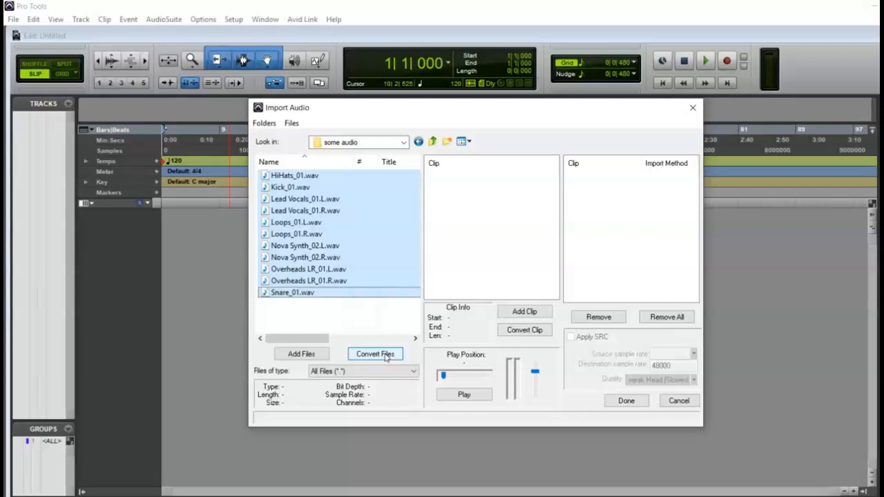
# - Queue the selected files with Convert, sample-rate conversion 44100 to 48000 enabled
pyautogui.click(376, 353)
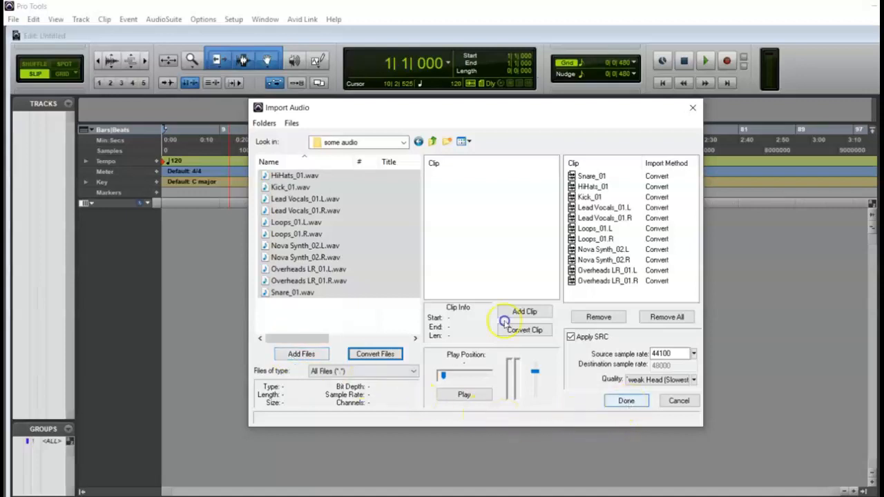
# - Finish file selection and save converted files into Untitled\Audio Files (Use Current Folder)
pyautogui.click(624, 401)
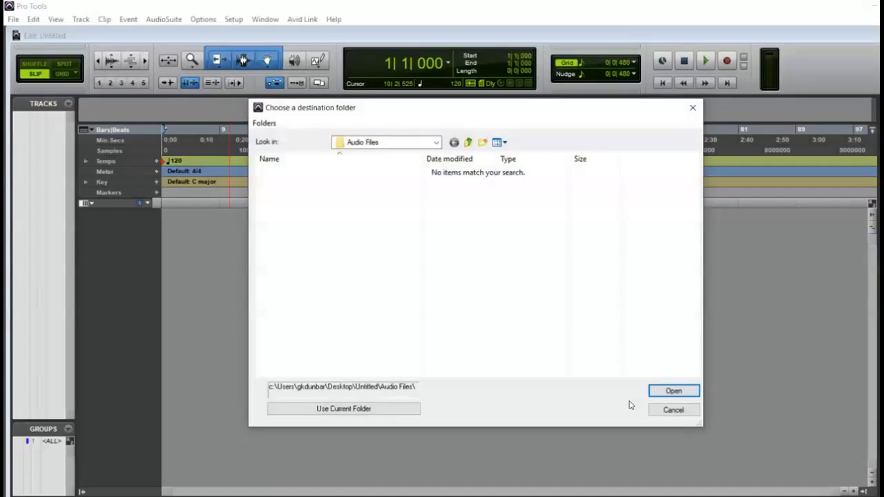
pyautogui.moveTo(612, 266)
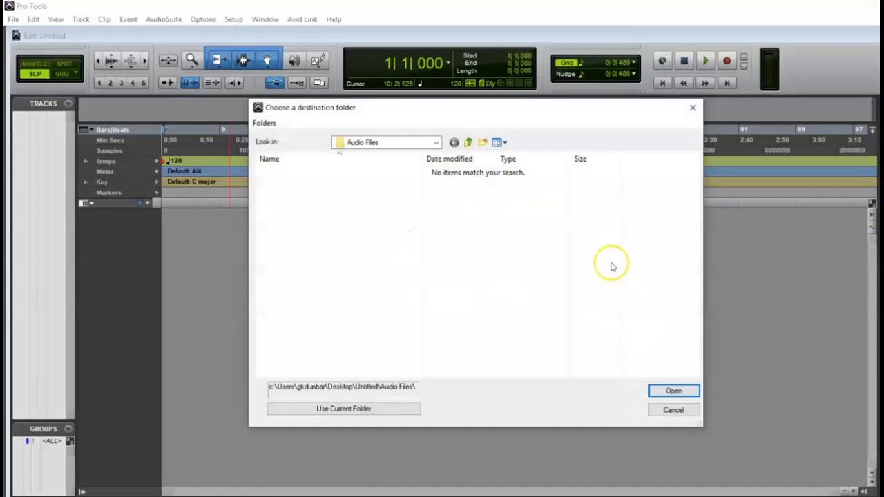
pyautogui.moveTo(638, 357)
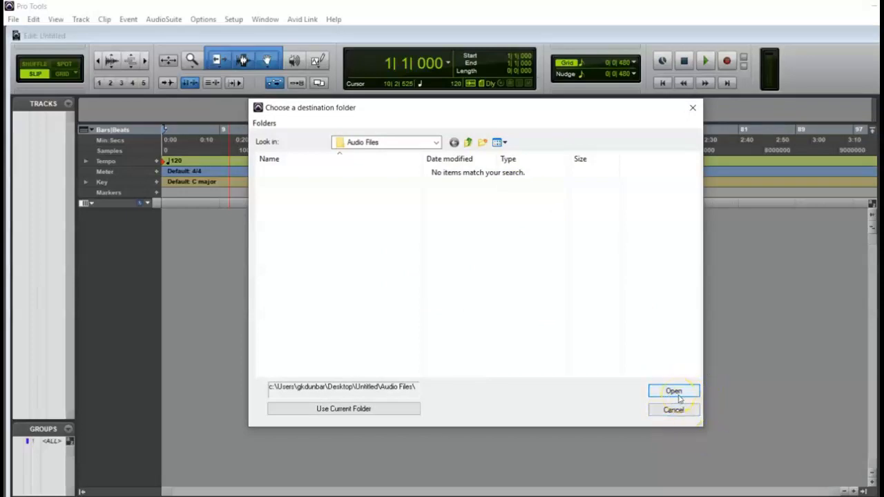
pyautogui.moveTo(642, 331)
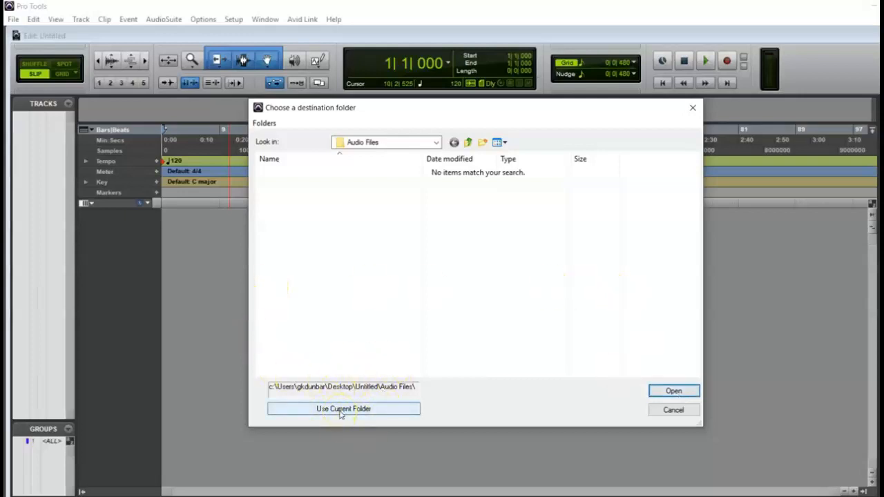
pyautogui.moveTo(398, 421)
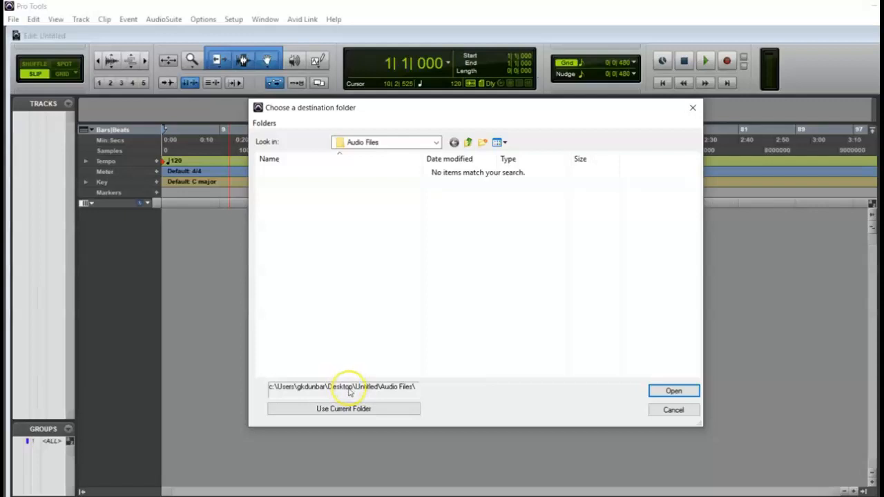
pyautogui.moveTo(366, 389)
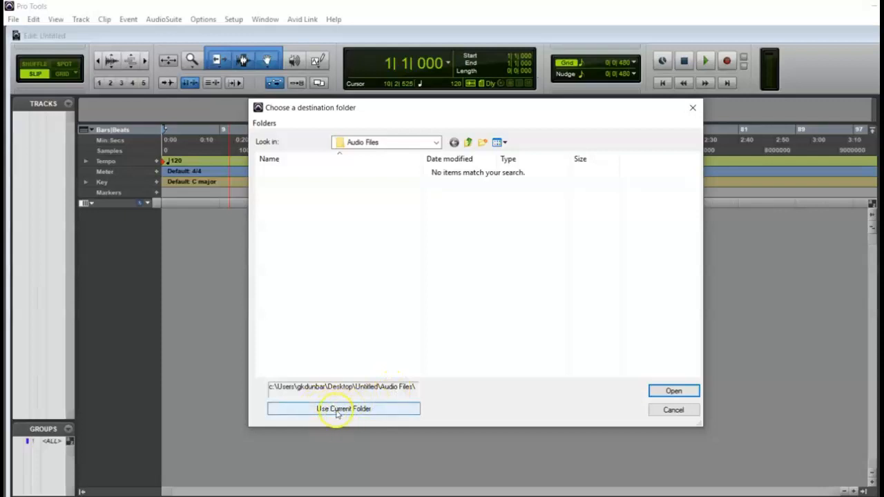
pyautogui.click(342, 408)
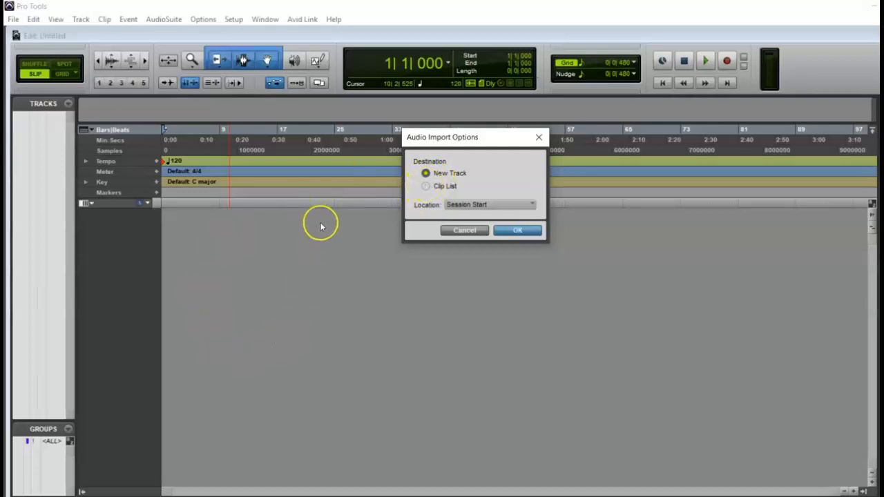
pyautogui.moveTo(749, 218)
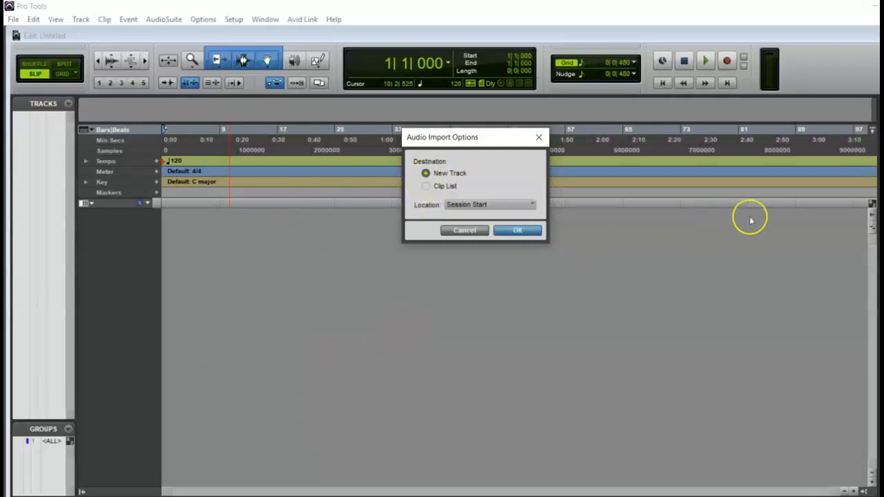
pyautogui.moveTo(842, 263)
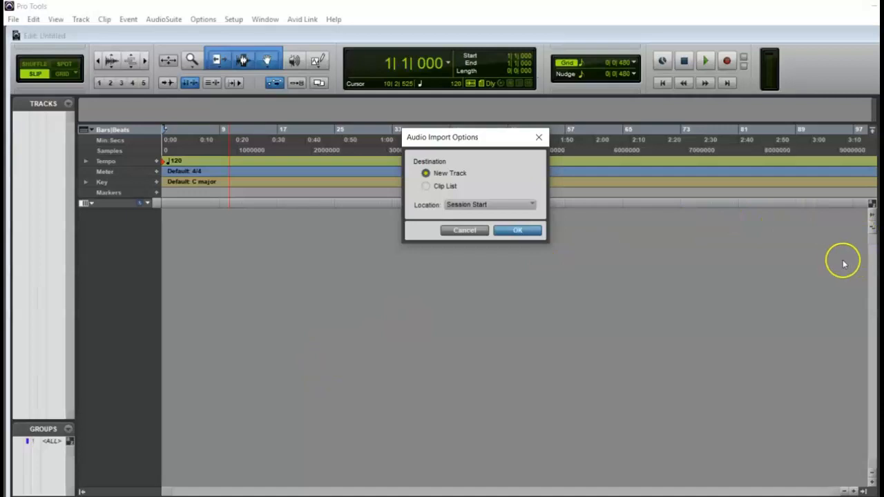
pyautogui.moveTo(860, 301)
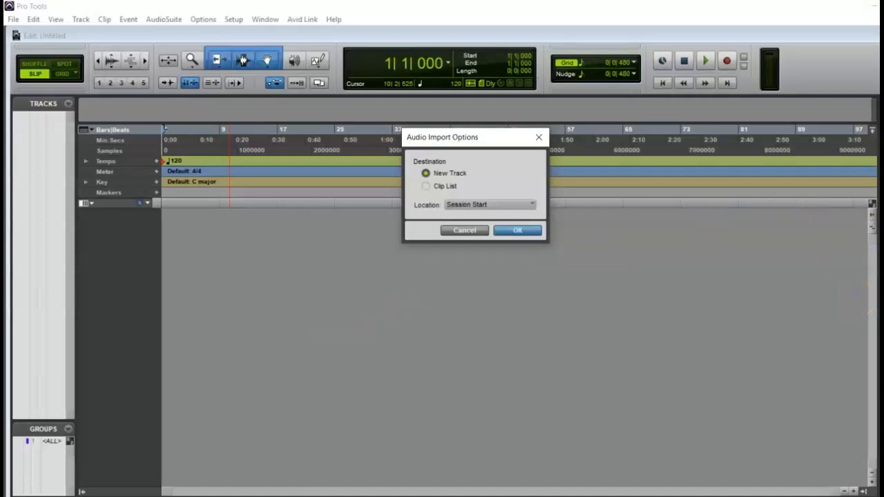
pyautogui.moveTo(875, 304)
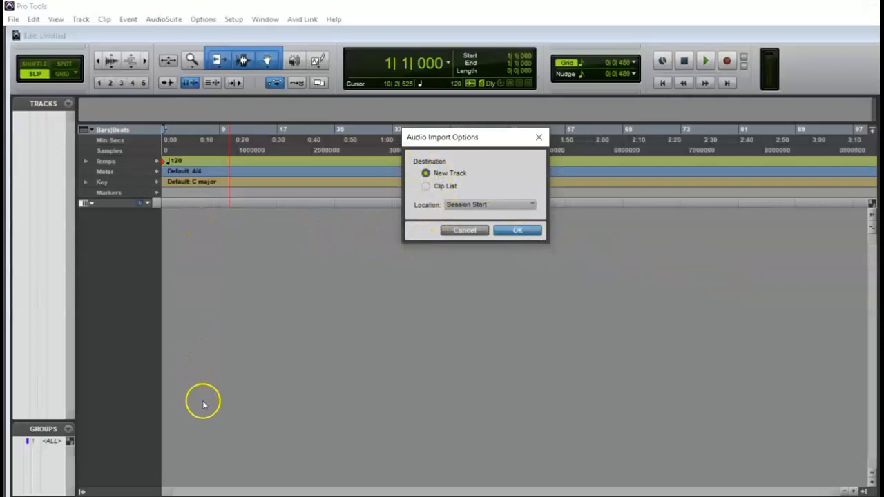
pyautogui.moveTo(518, 230)
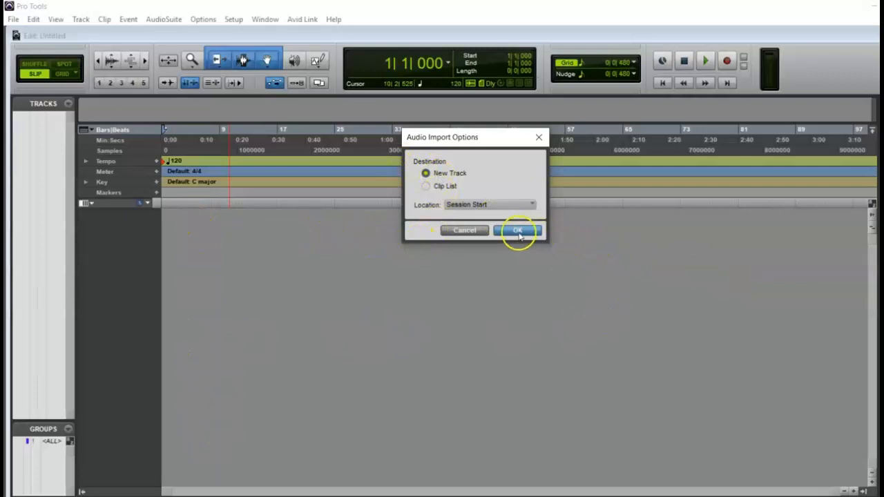
# - Confirm Audio Import Options to place the clips on new tracks at session start
pyautogui.click(517, 229)
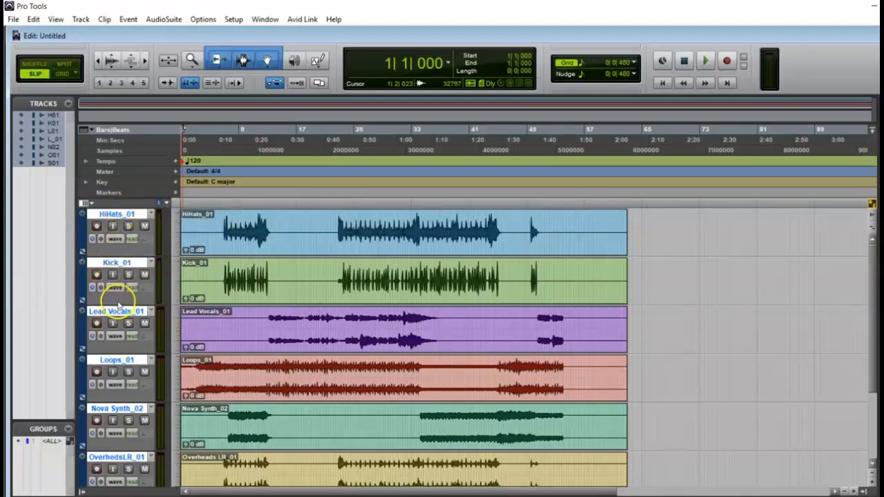
pyautogui.moveTo(116, 310)
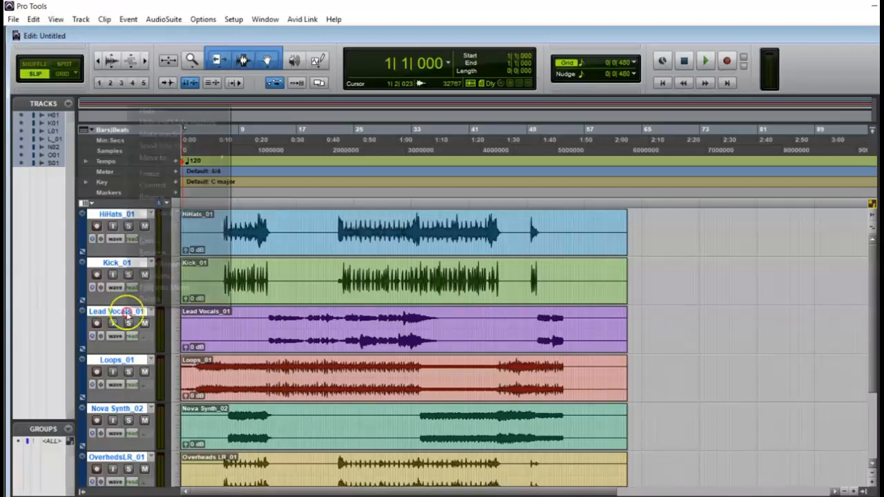
# - Bring up the track options on the Lead Vocals_01 track name
pyautogui.rightClick(116, 312)
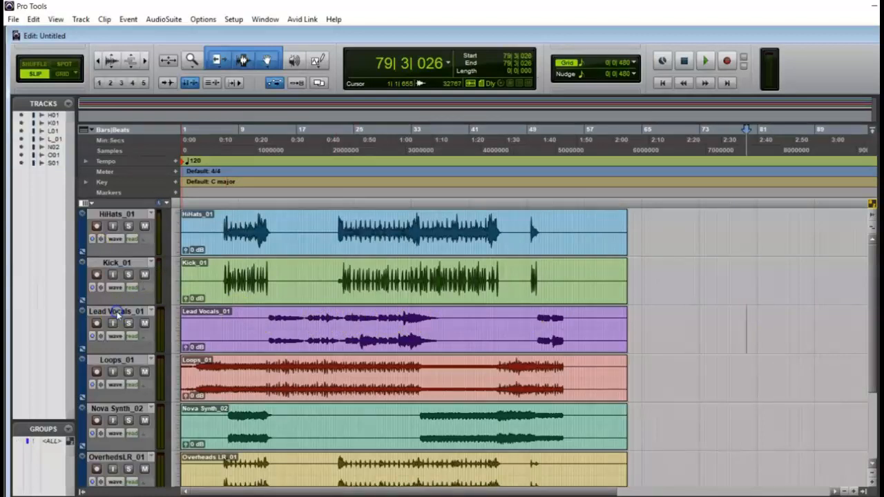
pyautogui.moveTo(116, 311)
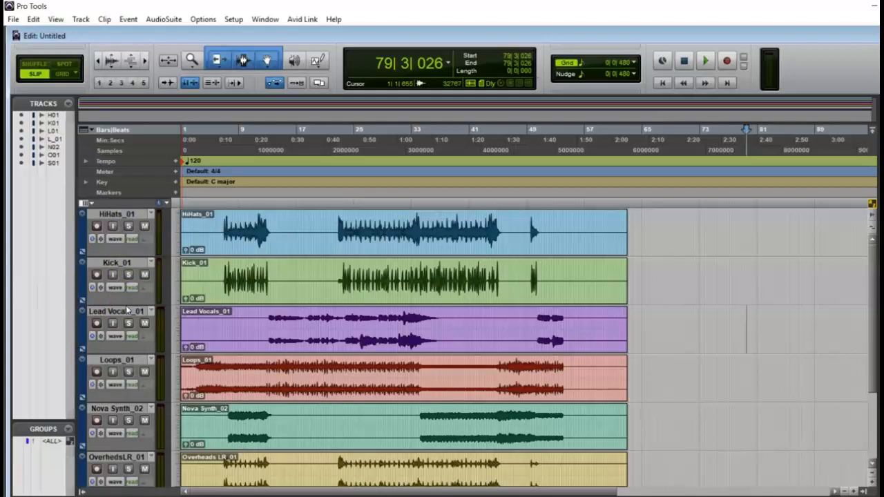
pyautogui.moveTo(127, 310)
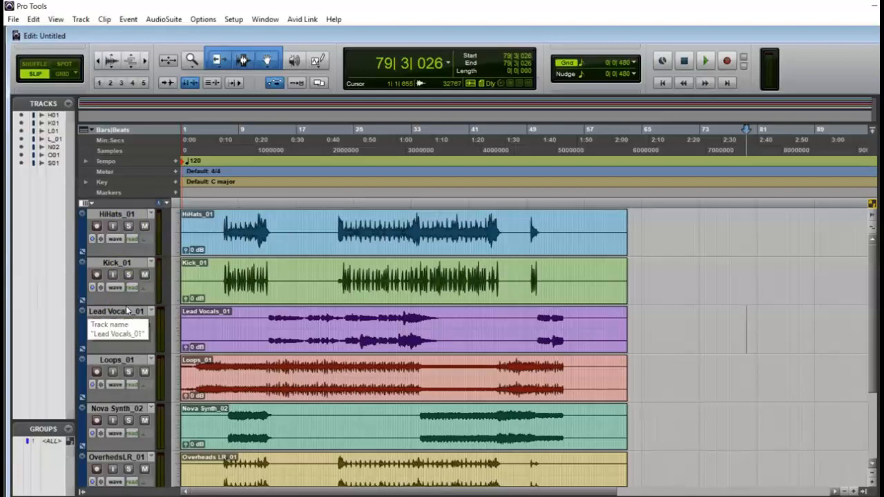